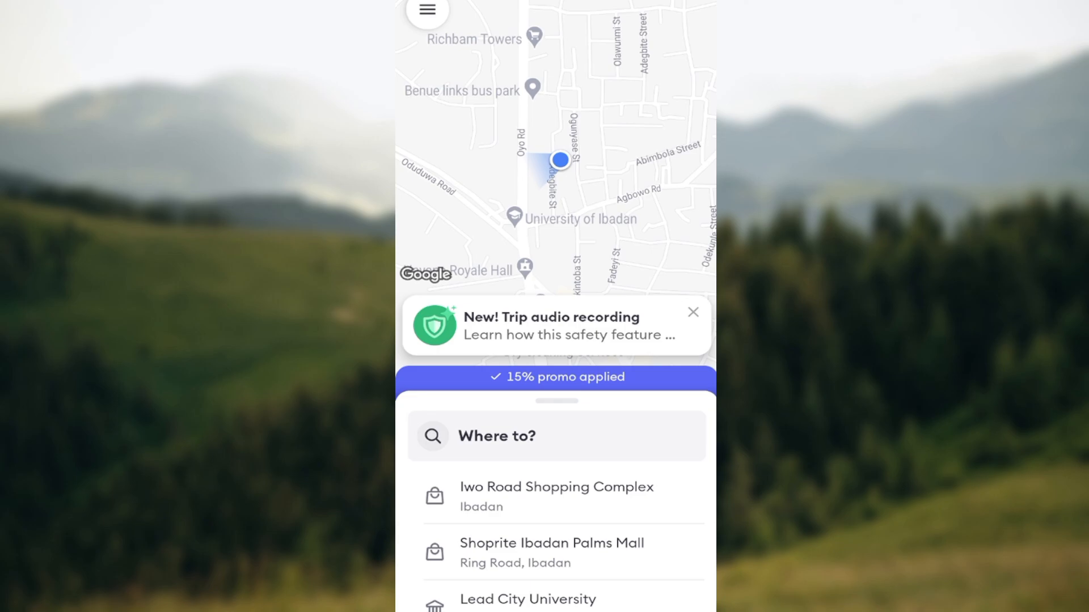
# Bring up Bolt's side menu of account options over the map
pyautogui.click(428, 10)
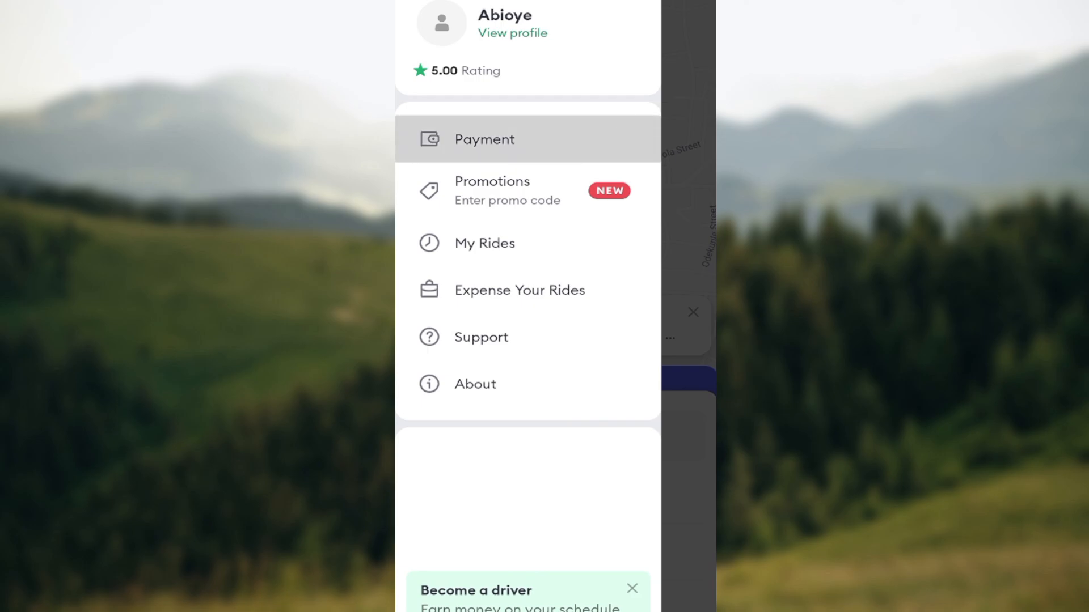
# Go to the Payment page and start the Add debit/credit card form
pyautogui.click(483, 140)
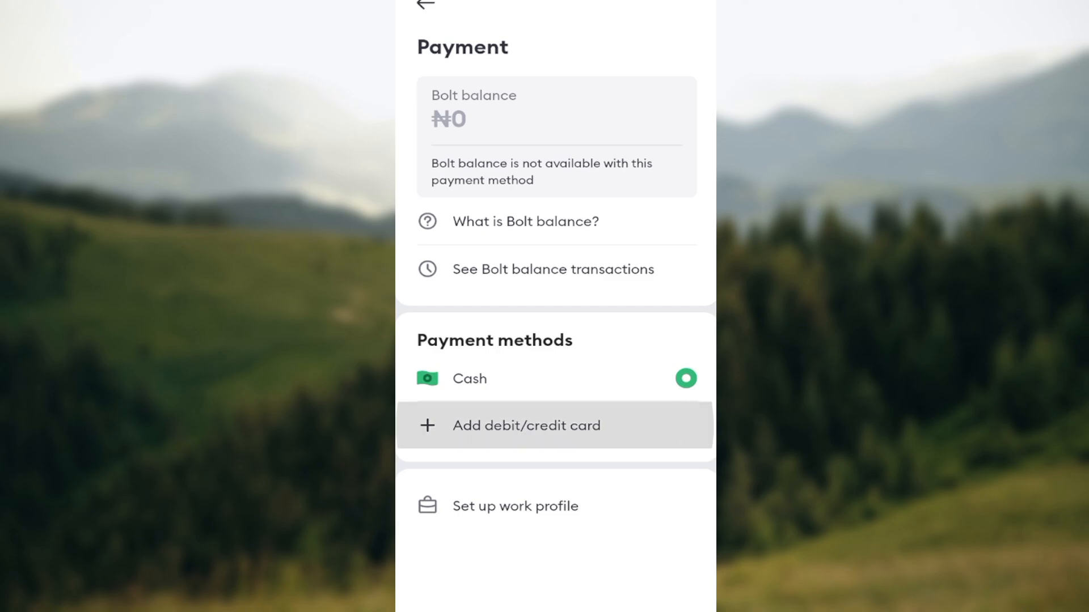
pyautogui.click(526, 425)
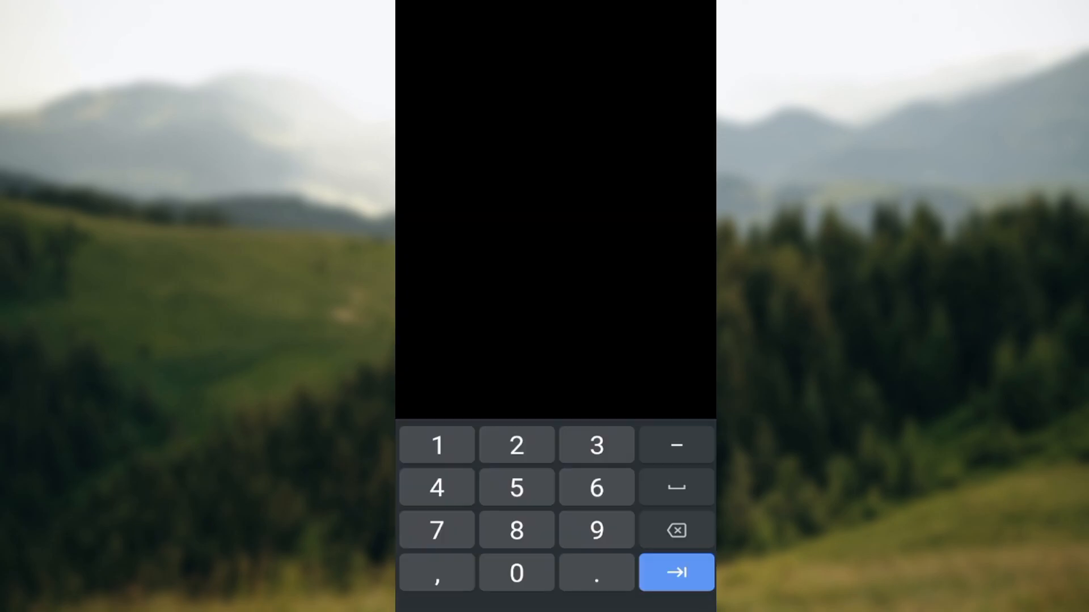